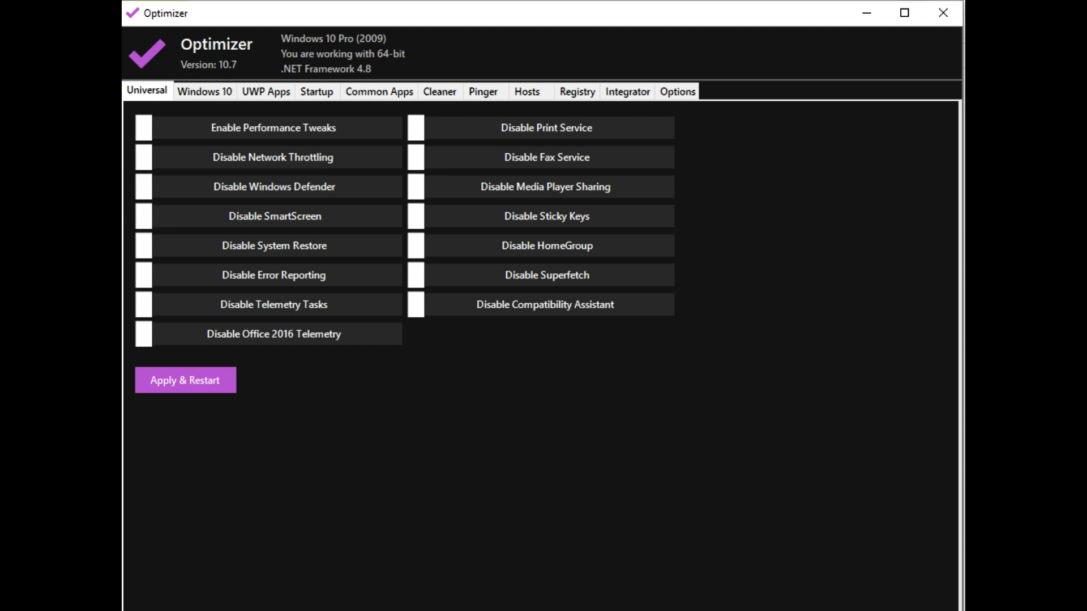
Switch Optimizer to the Windows 10 tweaks list
click(204, 91)
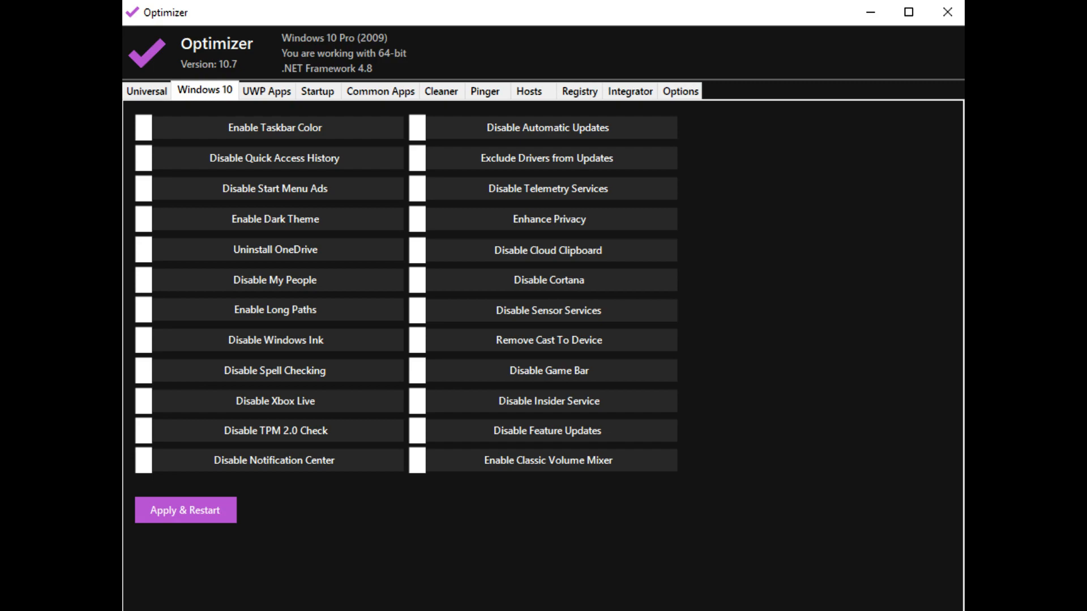
Switch to the UWP Apps tab listing installed apps for removal
click(267, 91)
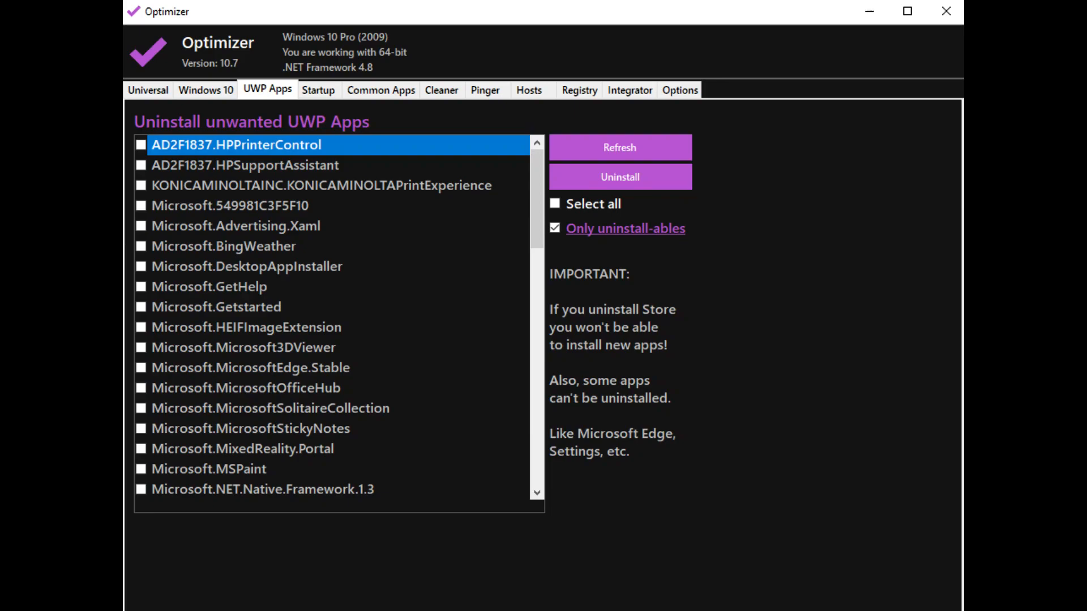
Switch to the Startup tab listing startup entries, locations and registry types
click(317, 90)
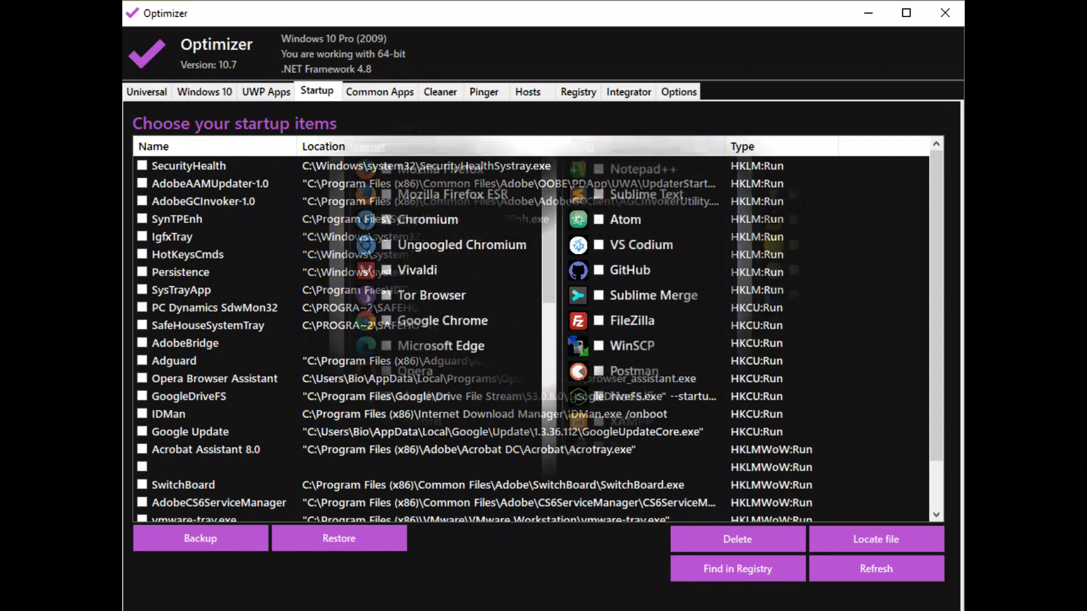
Switch to the Common Apps download catalogue of tools, browsers and media apps
click(381, 92)
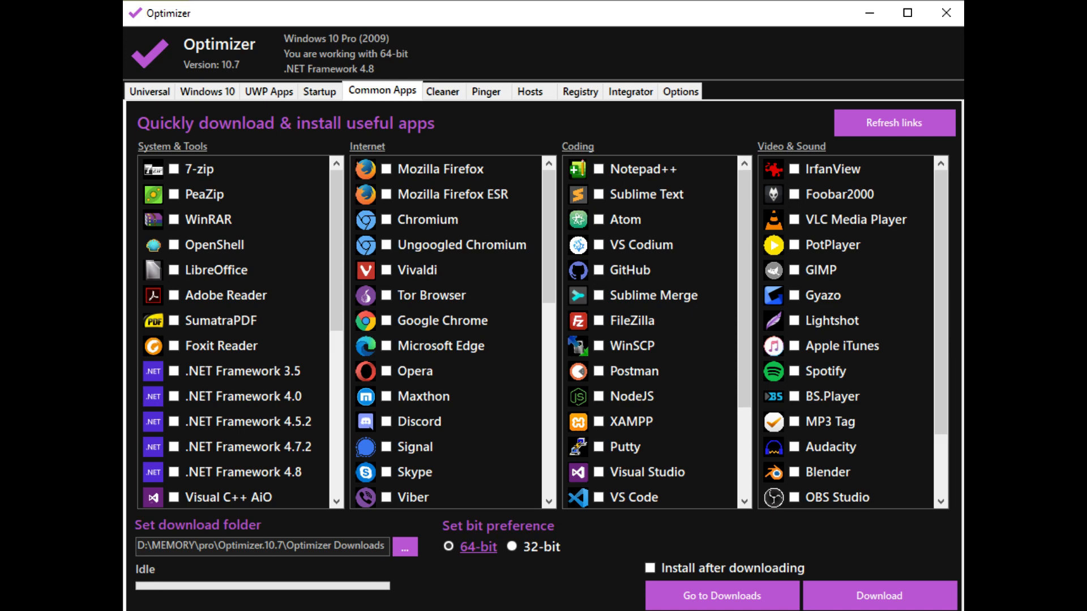
Switch to the Cleaner tab reporting 147.69 MB freeable on the system drive
click(428, 90)
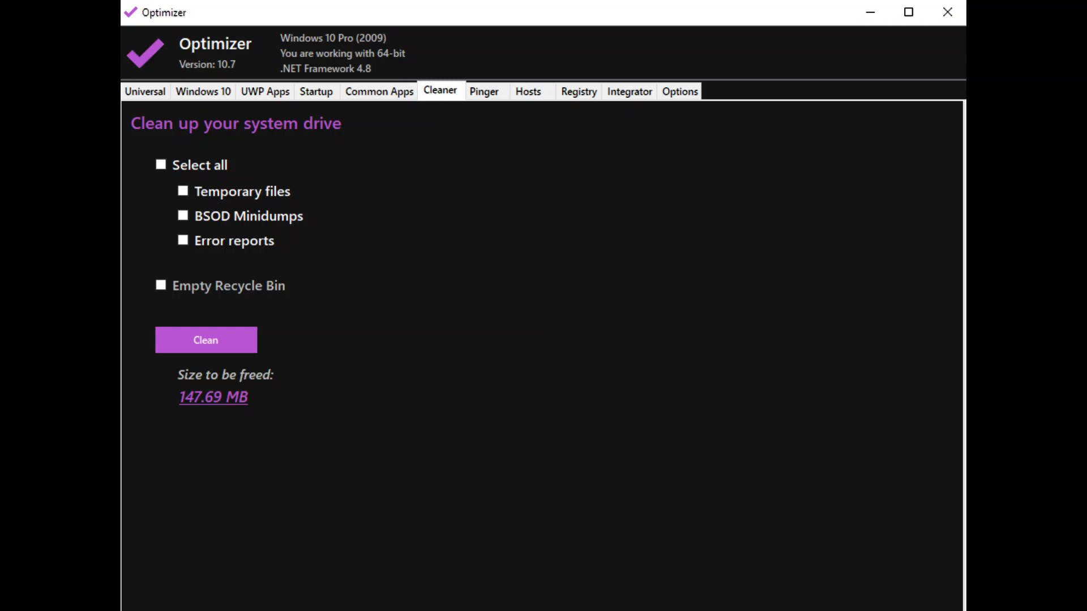
View the Pinger tool, then switch to the Hosts file editor
click(482, 91)
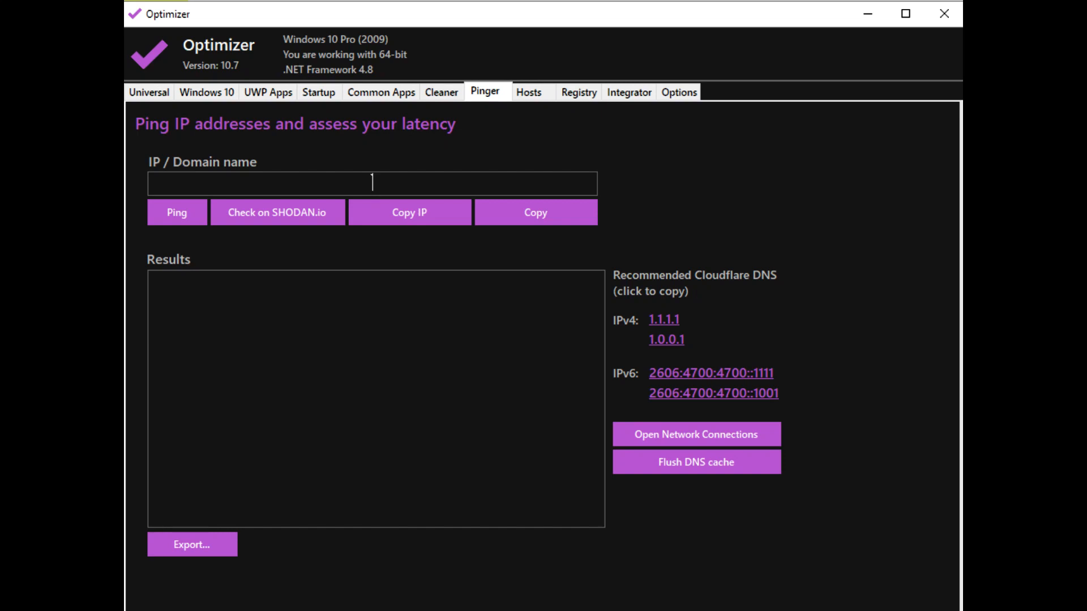
click(528, 92)
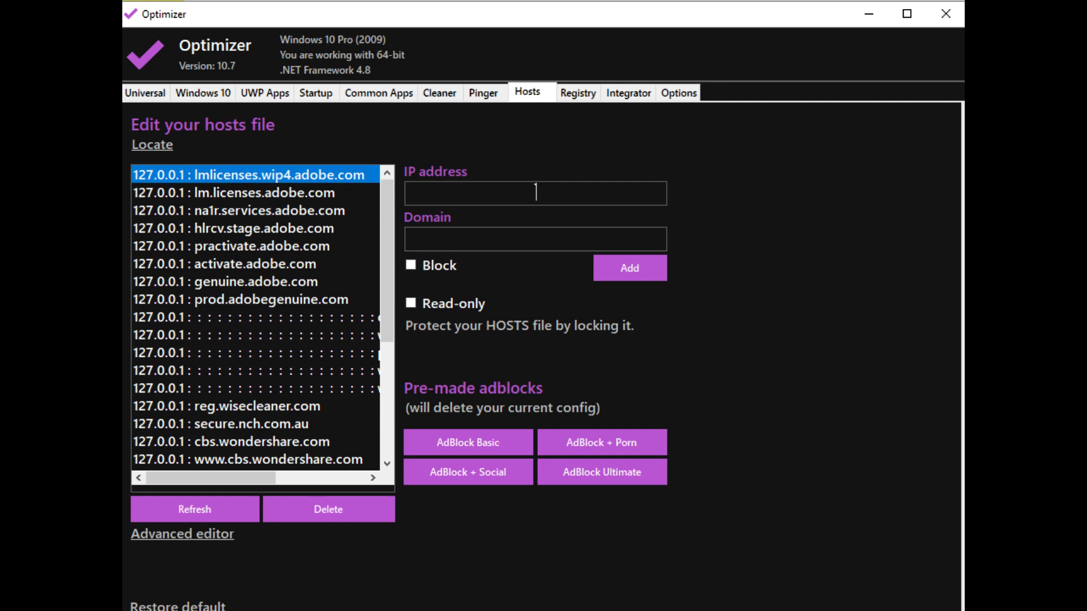
Switch to the Registry tab with Task Manager and Command Prompt fixes
click(578, 92)
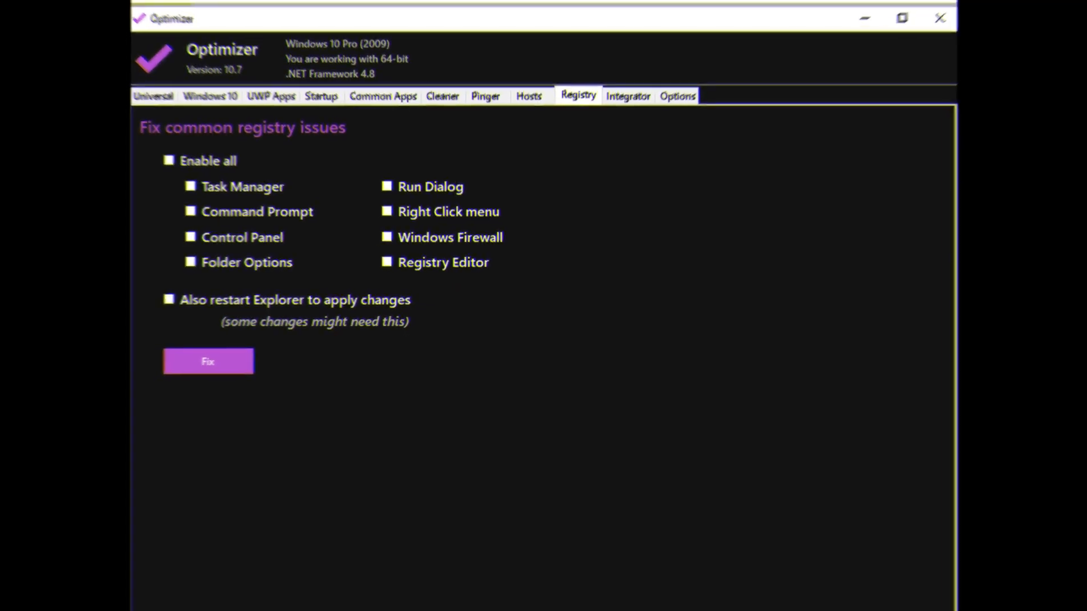
Switch to the Options tab with theme, language, update and troubleshooting settings
click(678, 95)
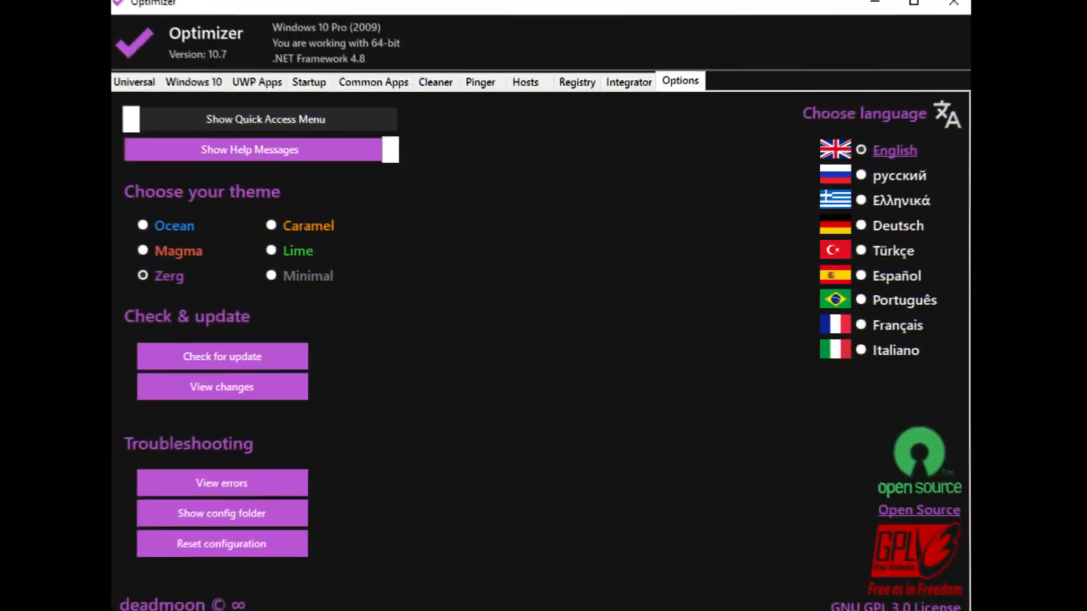